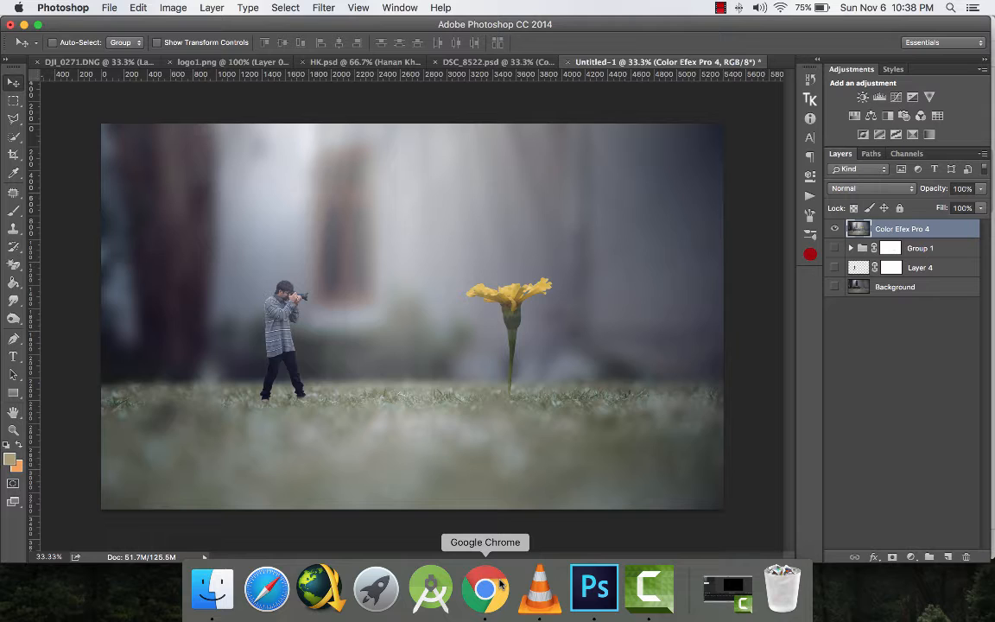
pyautogui.moveTo(211, 192)
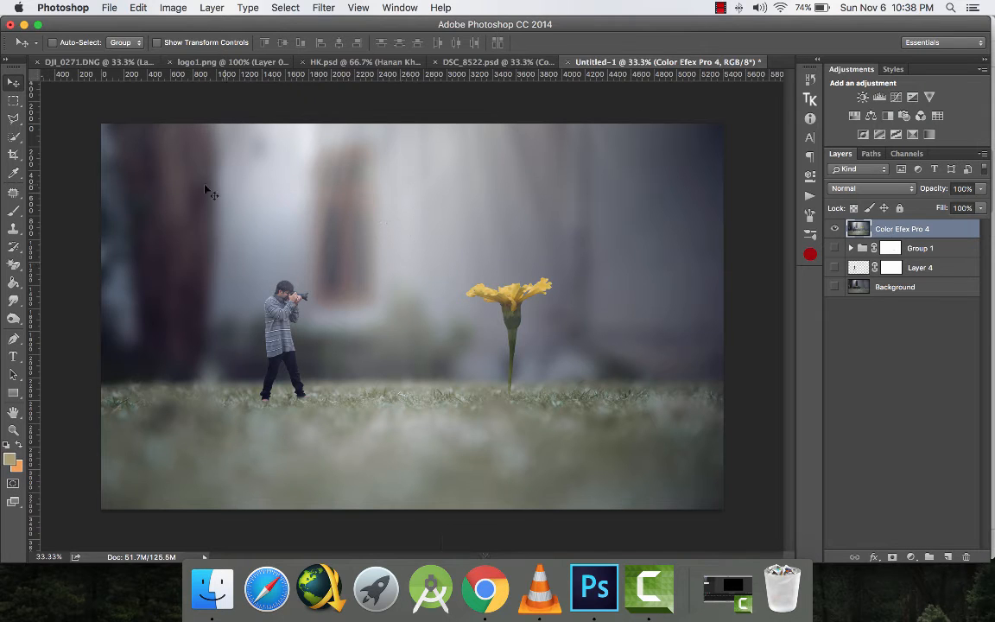
pyautogui.moveTo(138, 169)
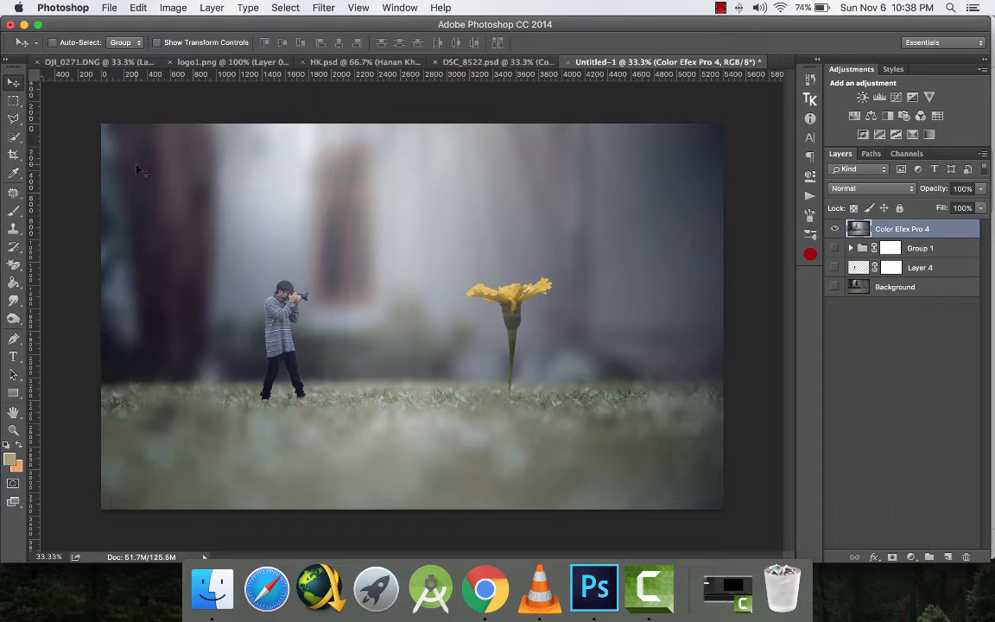
pyautogui.moveTo(445, 320)
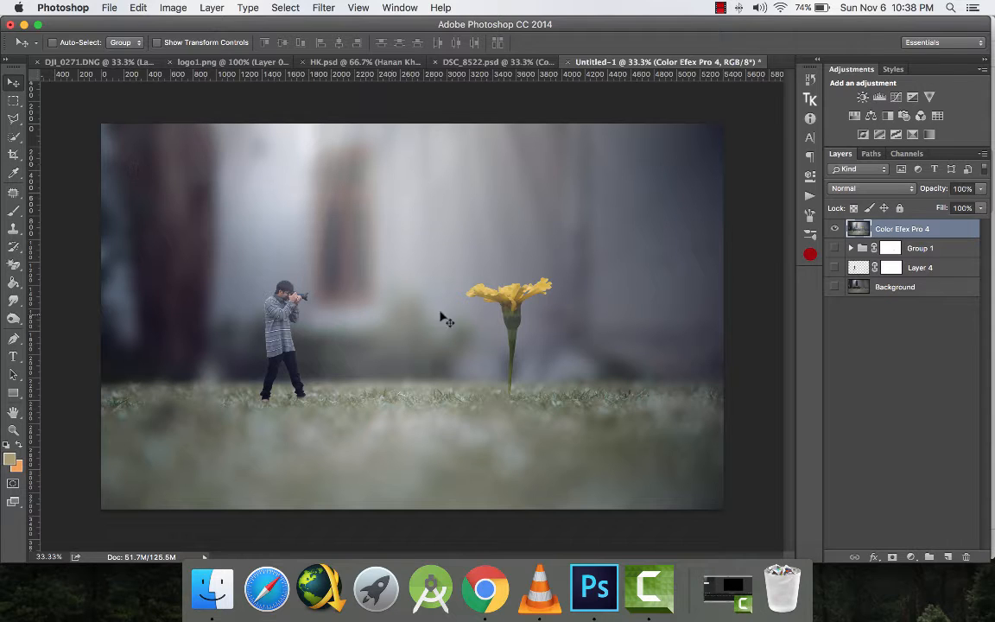
pyautogui.moveTo(456, 336)
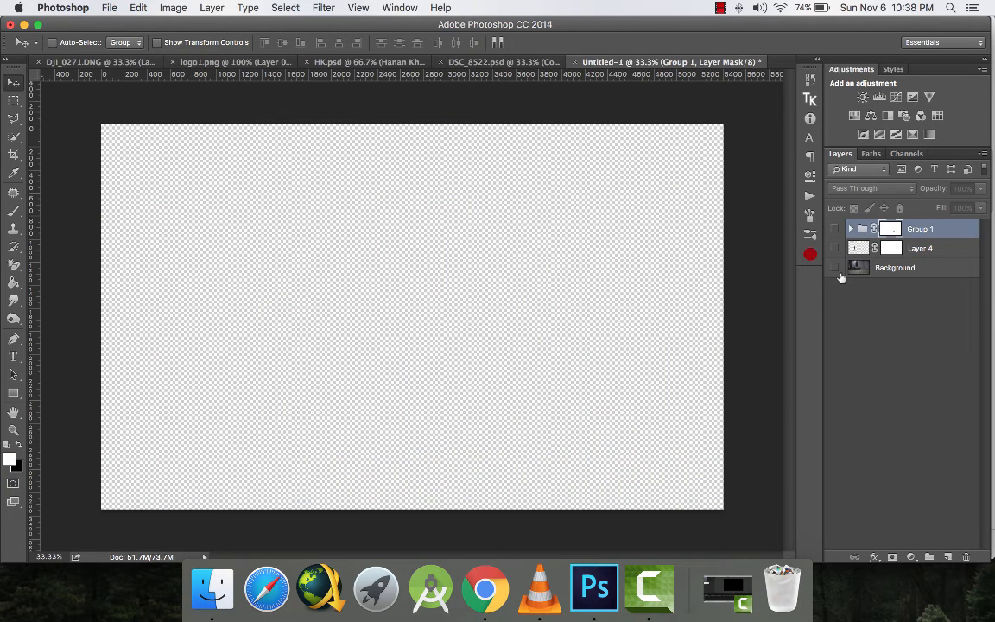
pyautogui.moveTo(835, 266)
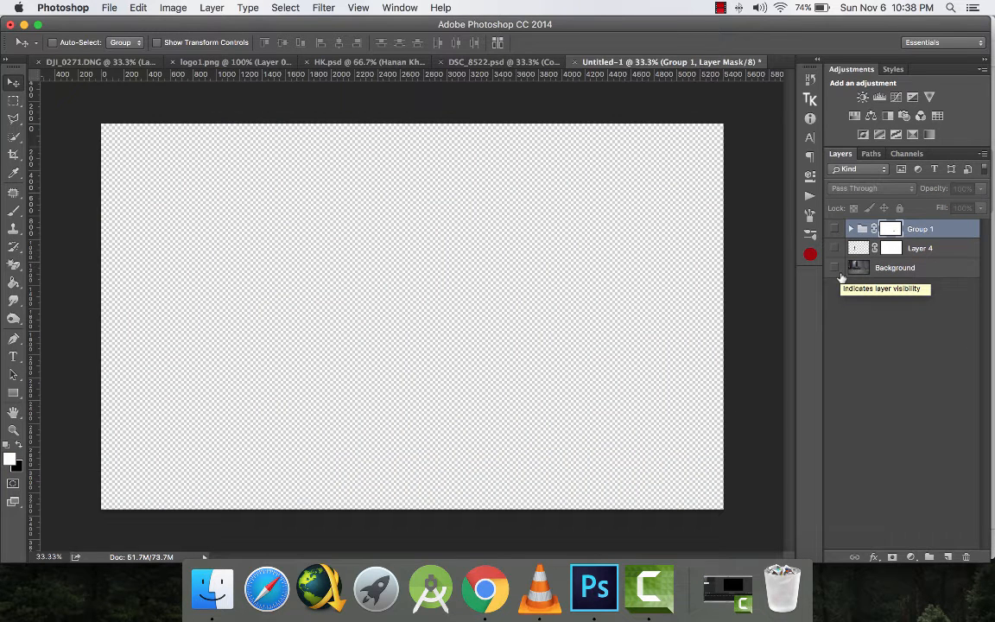
# Step: Reveal the blurred grass Background and photographer Layer 4, select Layer 4, and zoom in
pyautogui.click(833, 266)
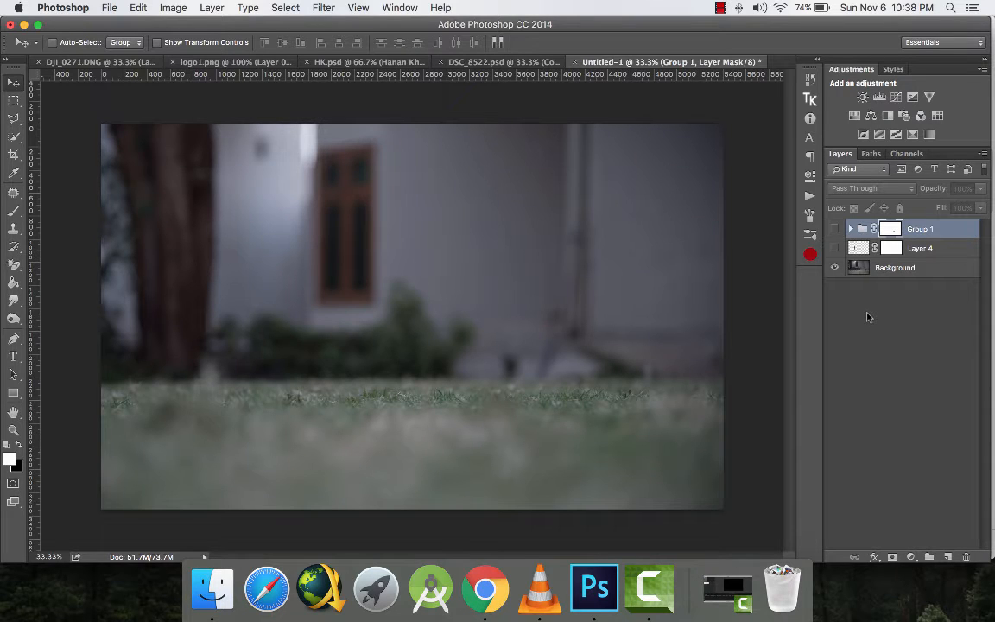
pyautogui.click(835, 249)
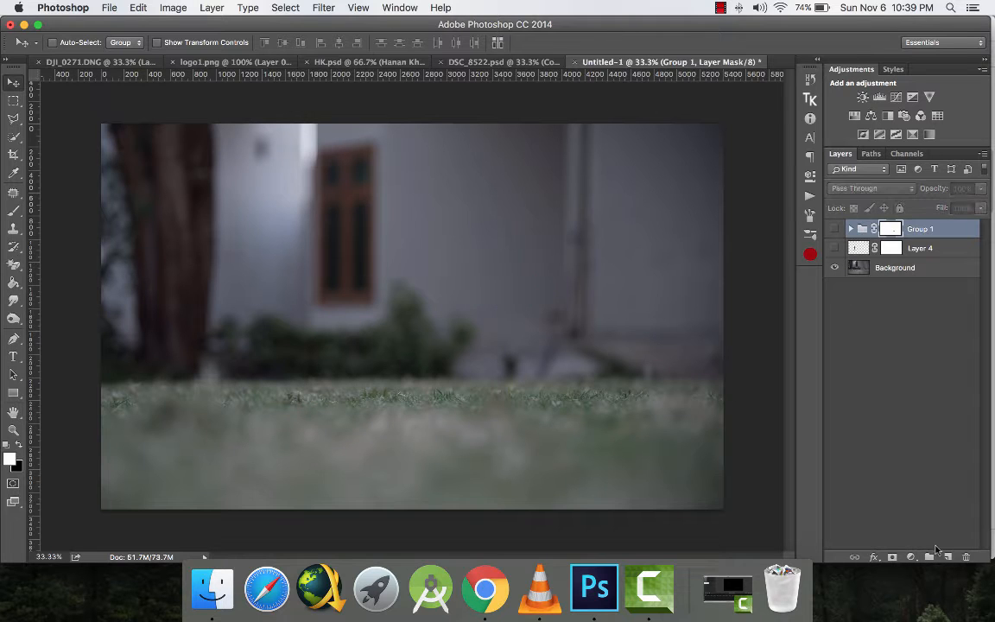
pyautogui.click(895, 266)
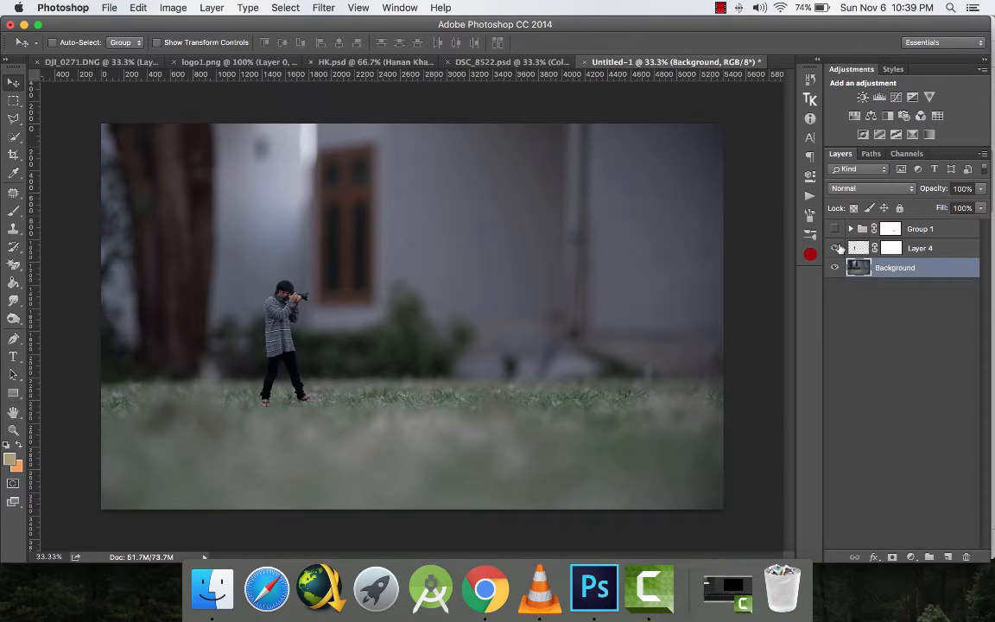
pyautogui.click(919, 249)
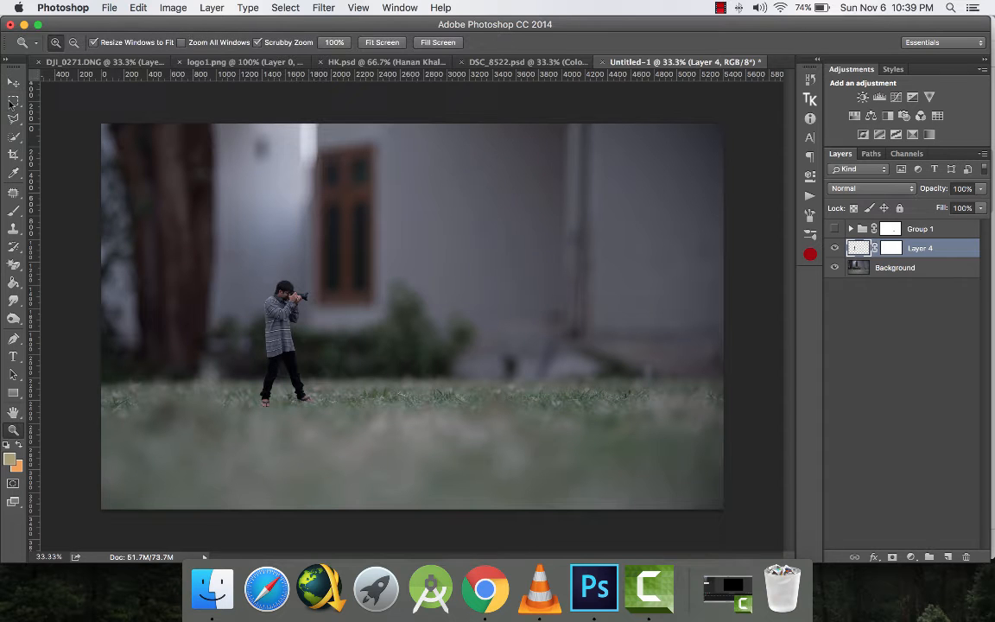
pyautogui.press('cmd+t')
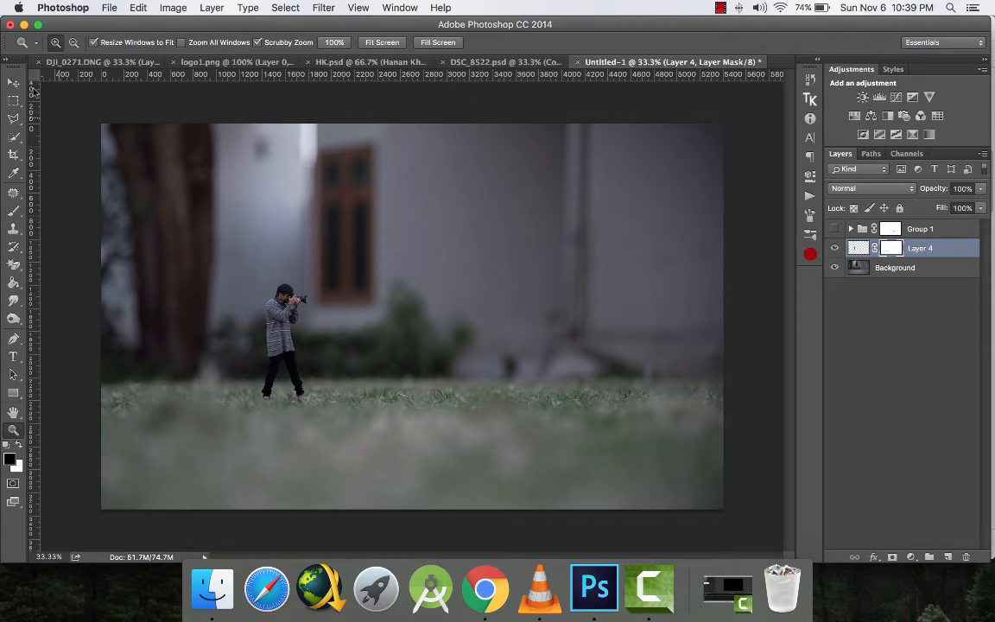
# Step: Make Group 1 visible so the yellow flower reappears right of the photographer
pyautogui.click(14, 83)
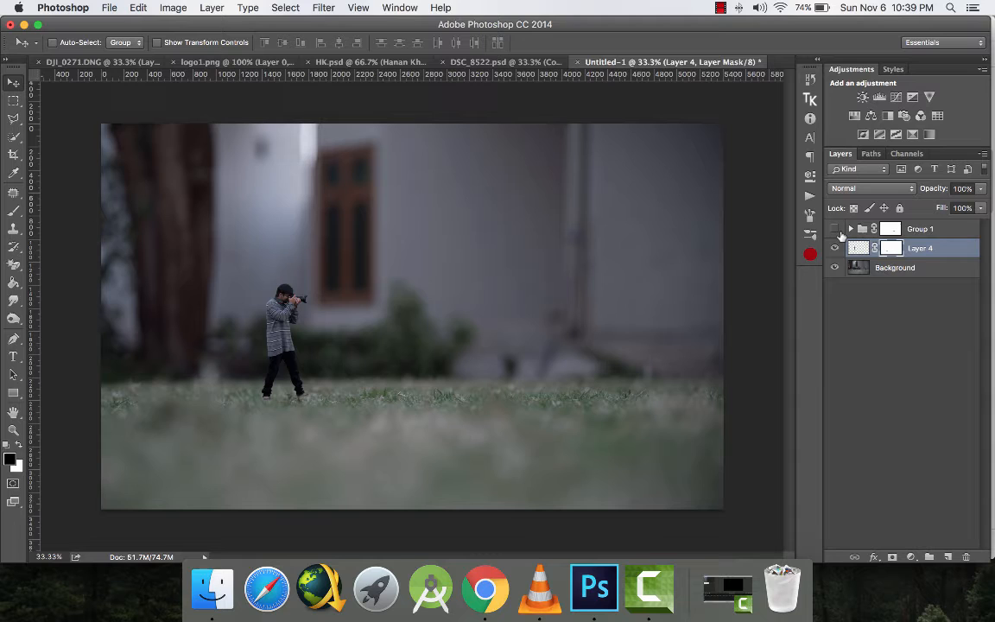
pyautogui.click(850, 228)
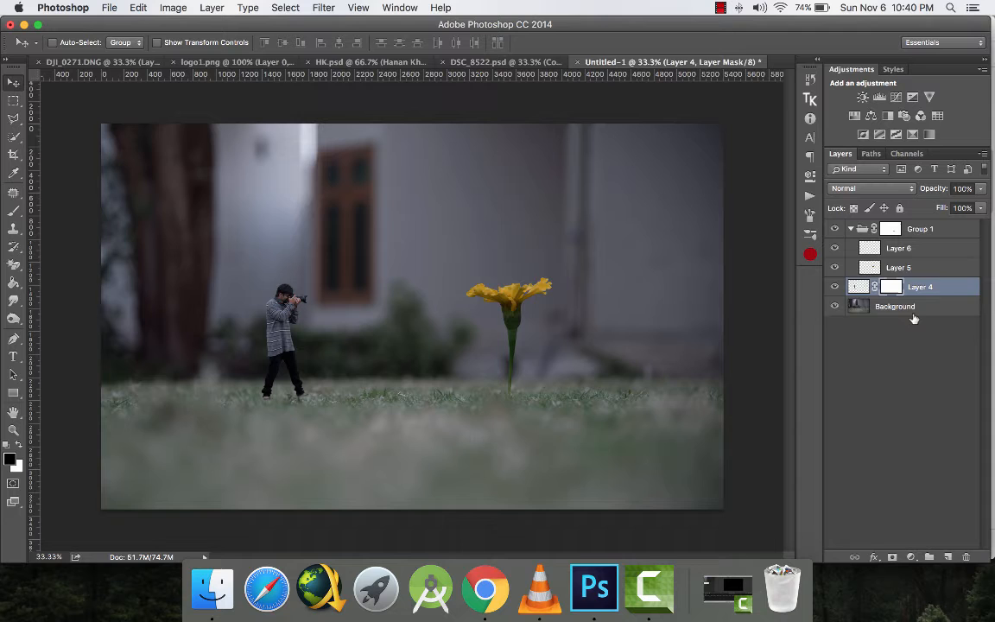
# Step: Create Layer 7 above Background and apply a Gaussian Blur of radius 24.7 to it
pyautogui.click(895, 306)
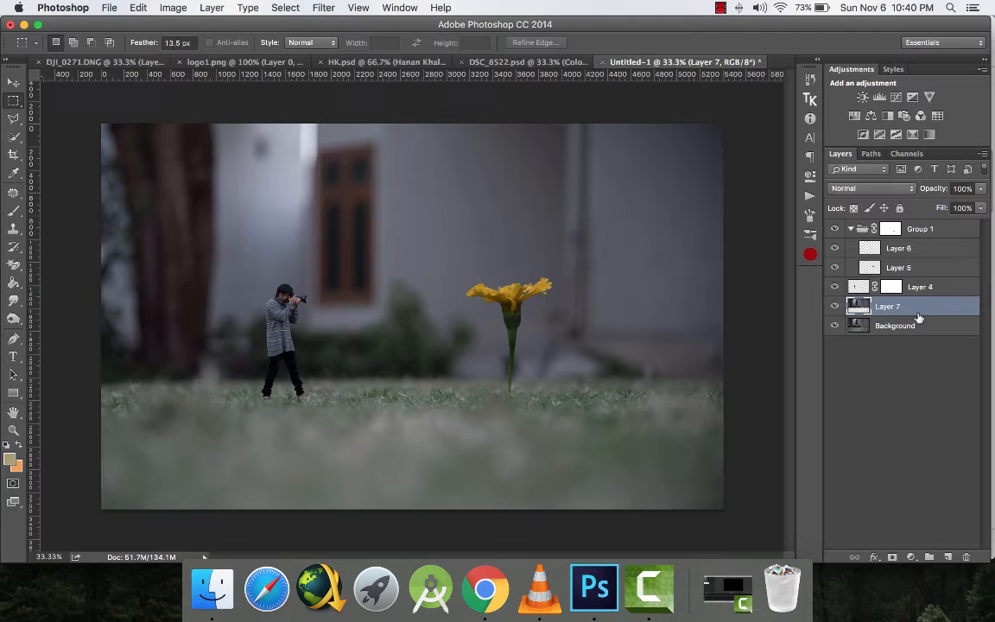
pyautogui.click(325, 7)
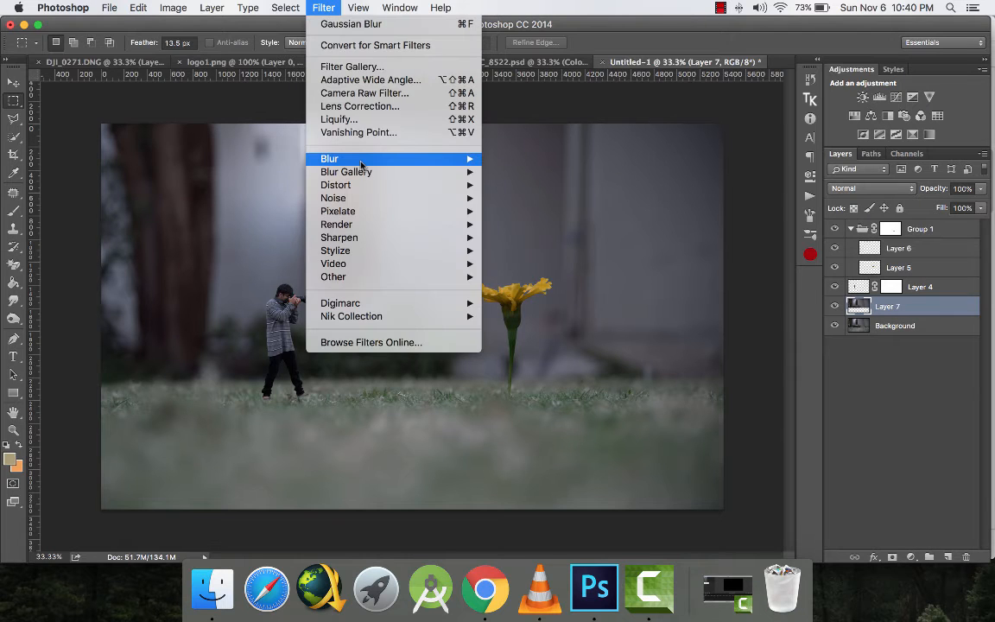
pyautogui.click(351, 25)
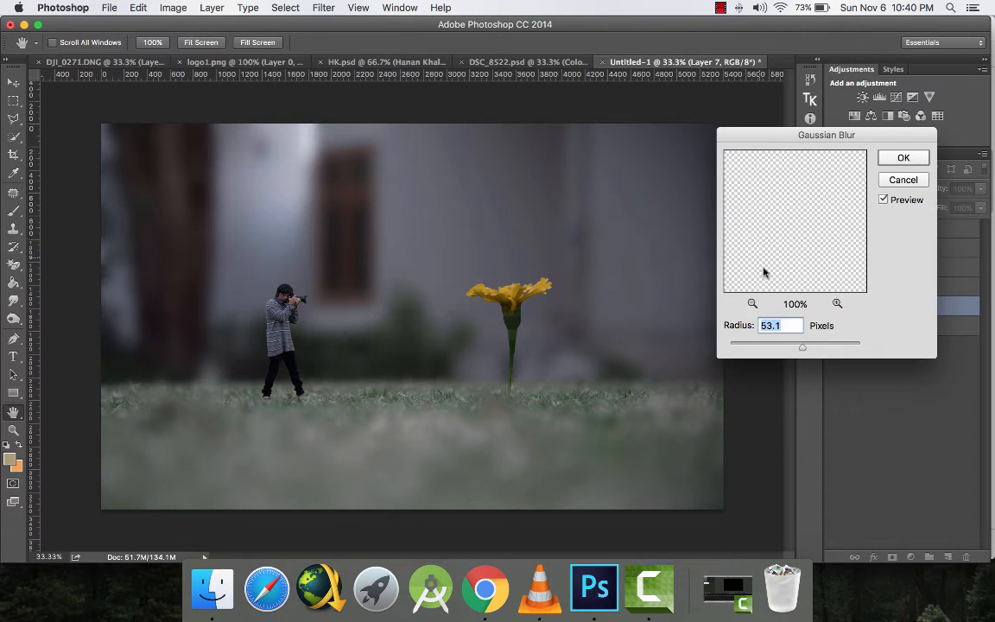
pyautogui.moveTo(801, 348); pyautogui.dragTo(788, 347)
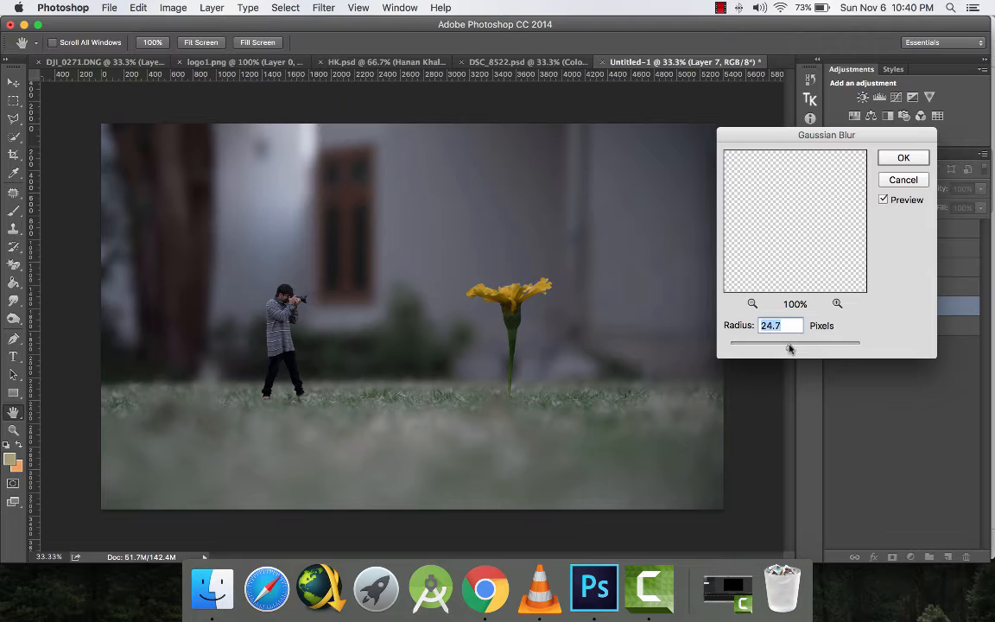
pyautogui.click(902, 158)
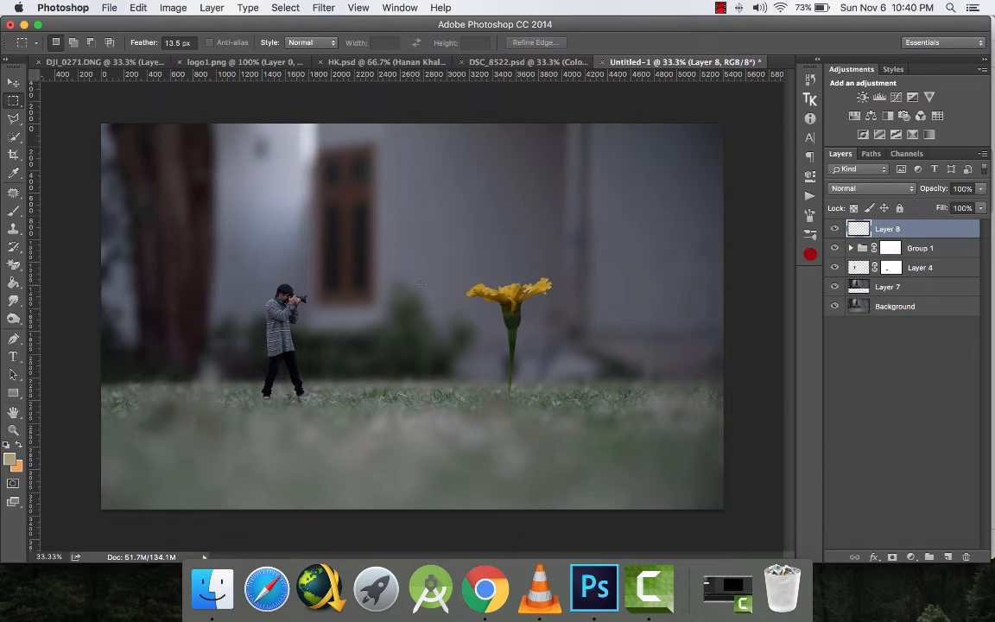
# Step: Add a Curves adjustment above Layer 8, try brightening the midtones, then undo it
pyautogui.click(14, 83)
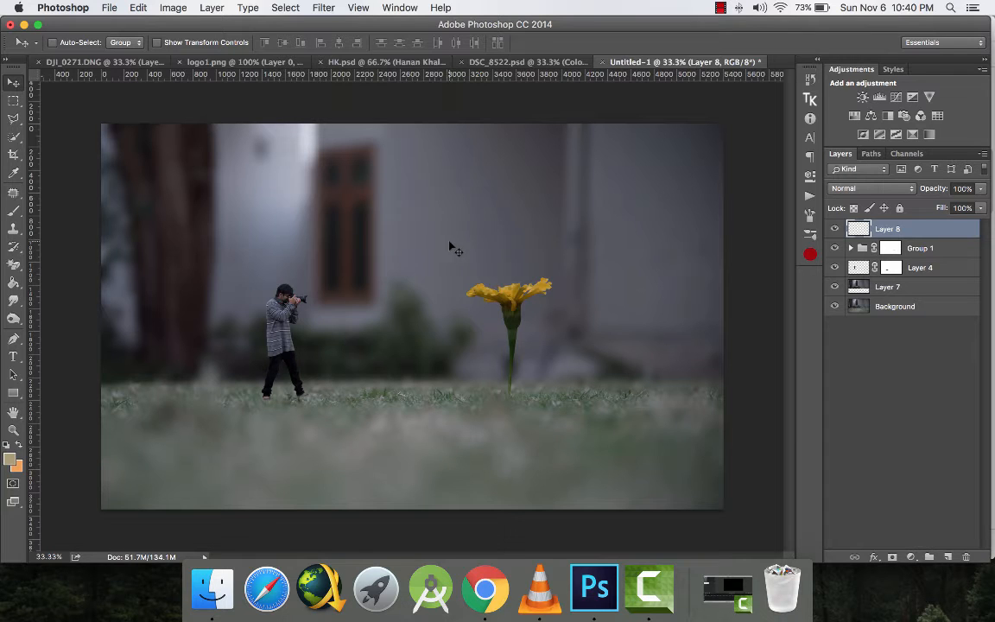
pyautogui.click(910, 557)
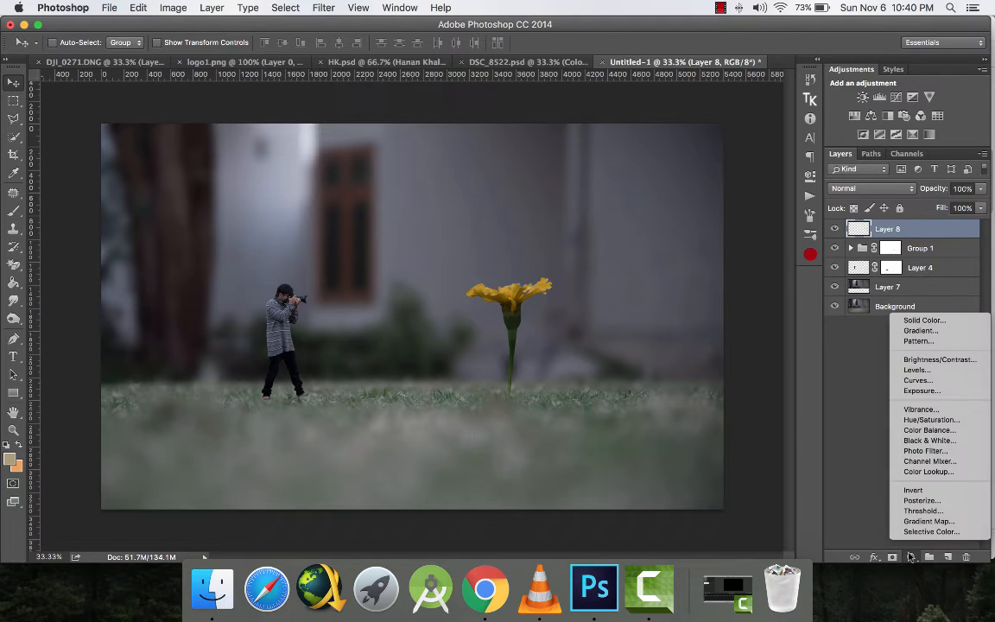
pyautogui.moveTo(917, 380)
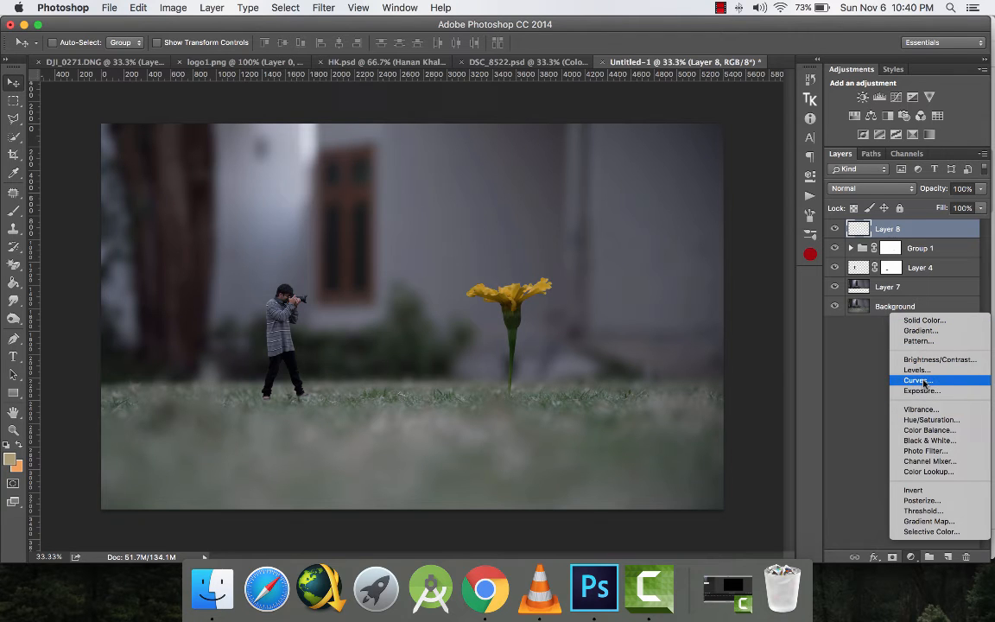
pyautogui.click(918, 380)
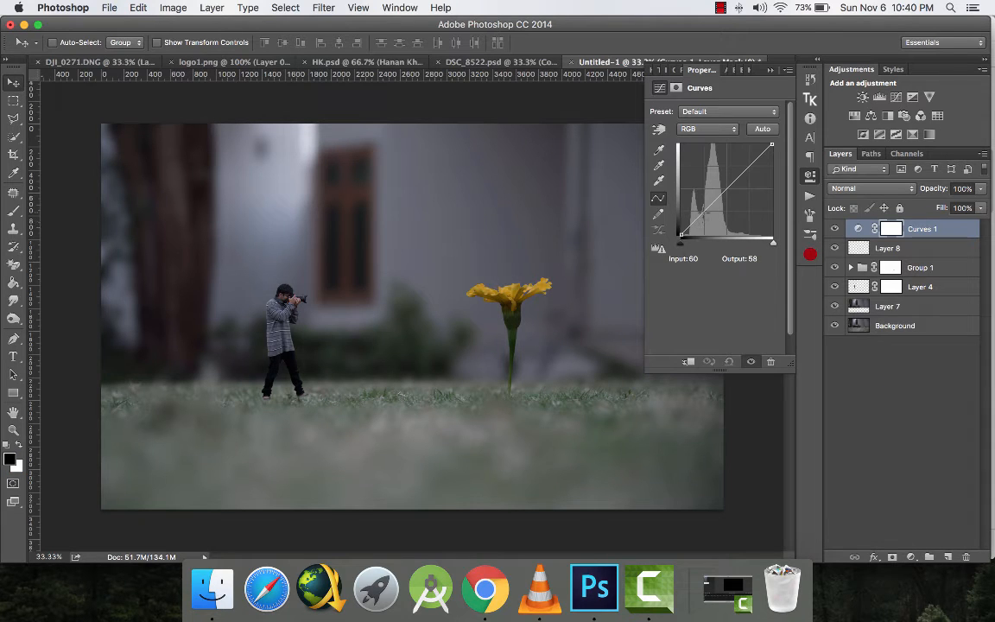
pyautogui.moveTo(705, 225); pyautogui.dragTo(705, 208)
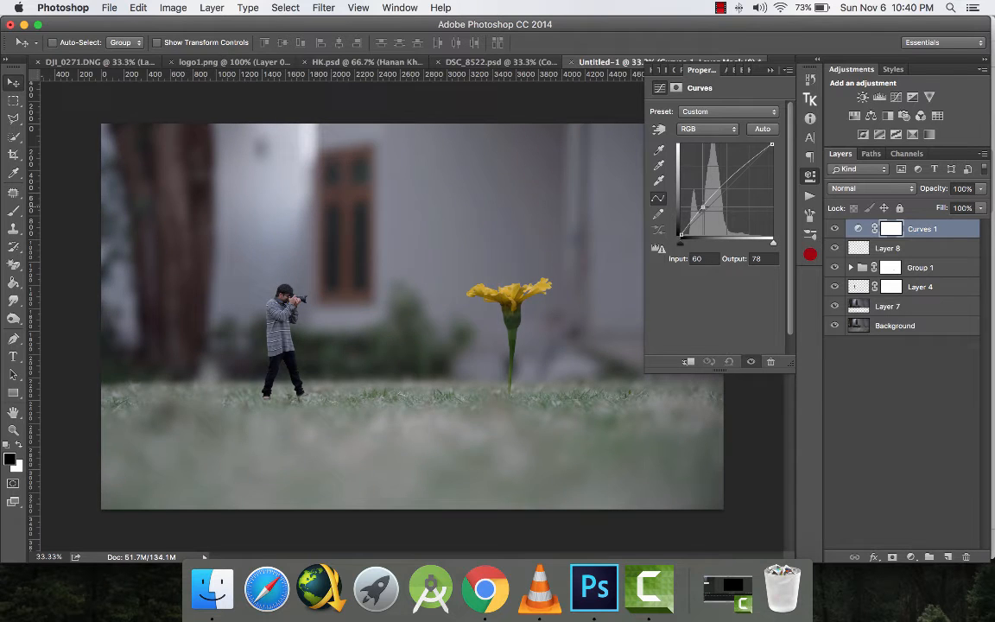
pyautogui.press('cmd+z')
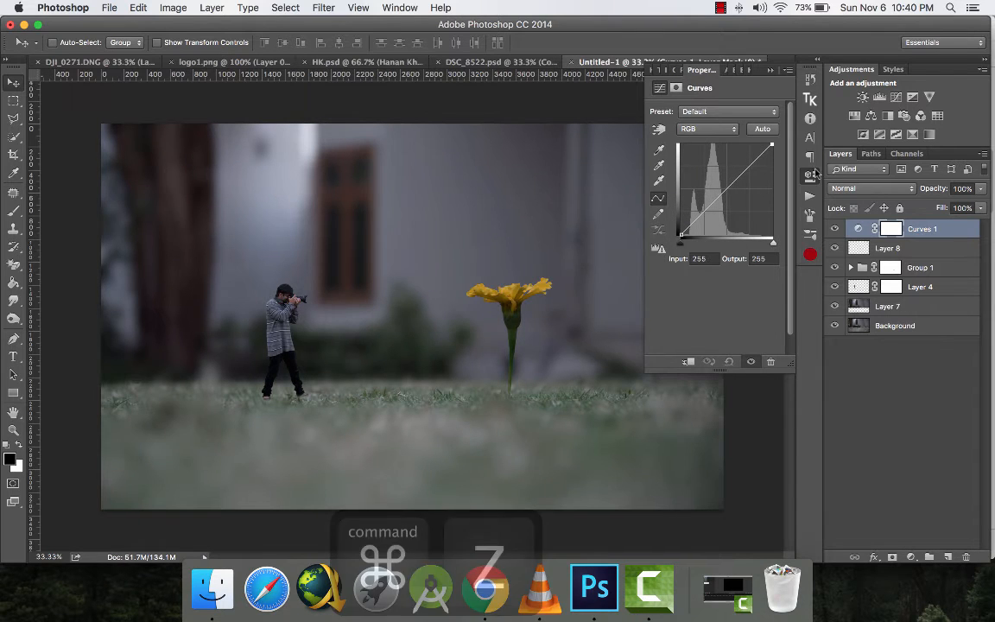
pyautogui.press('cmd+z')
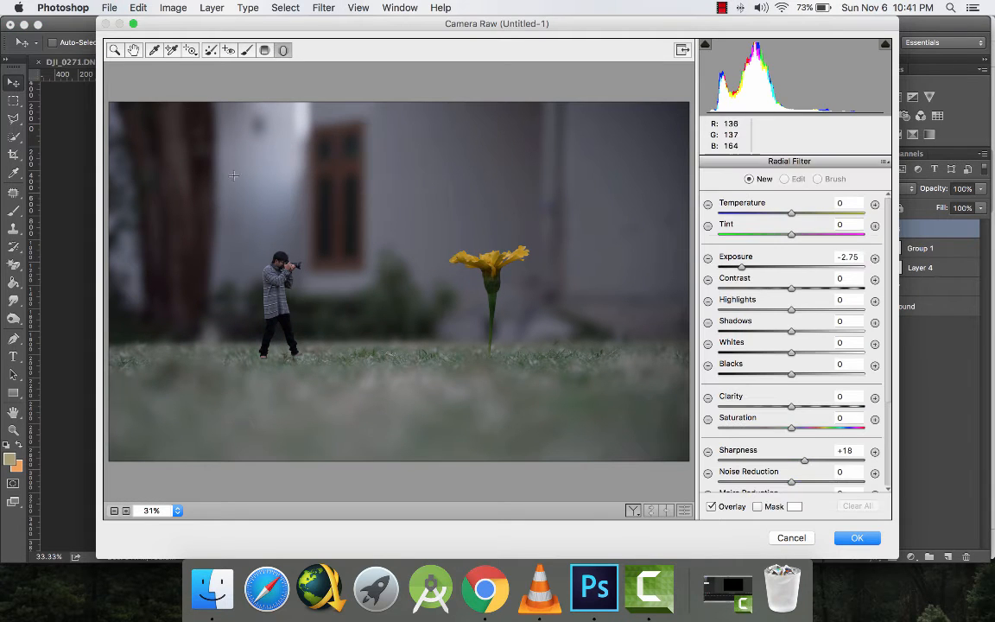
pyautogui.moveTo(284, 50)
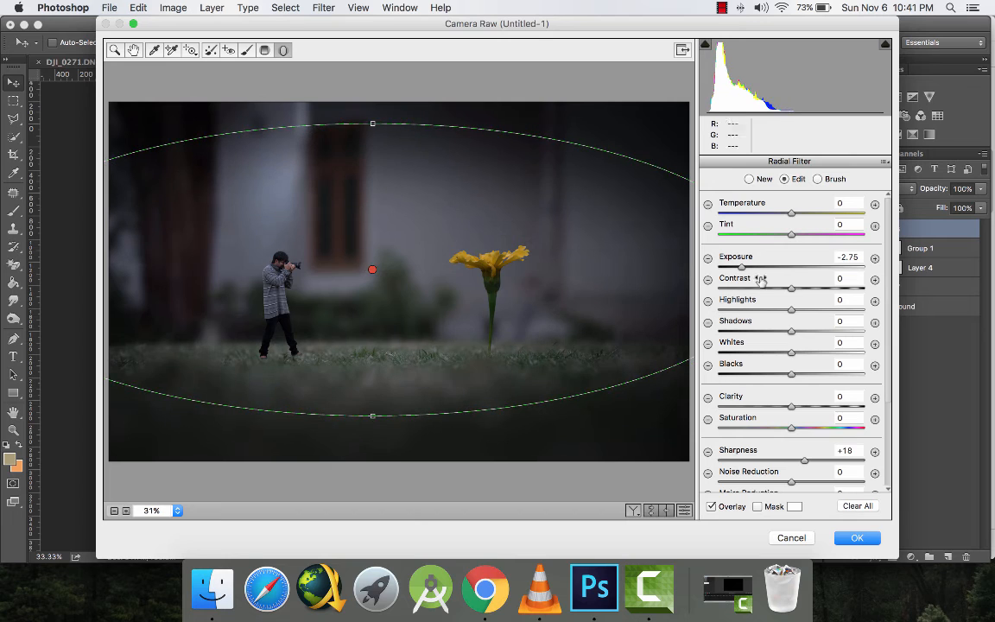
# Step: Draw a Camera Raw radial filter around the subjects with Exposure -1.55 and Temperature -10
pyautogui.moveTo(740, 266); pyautogui.dragTo(761, 266)
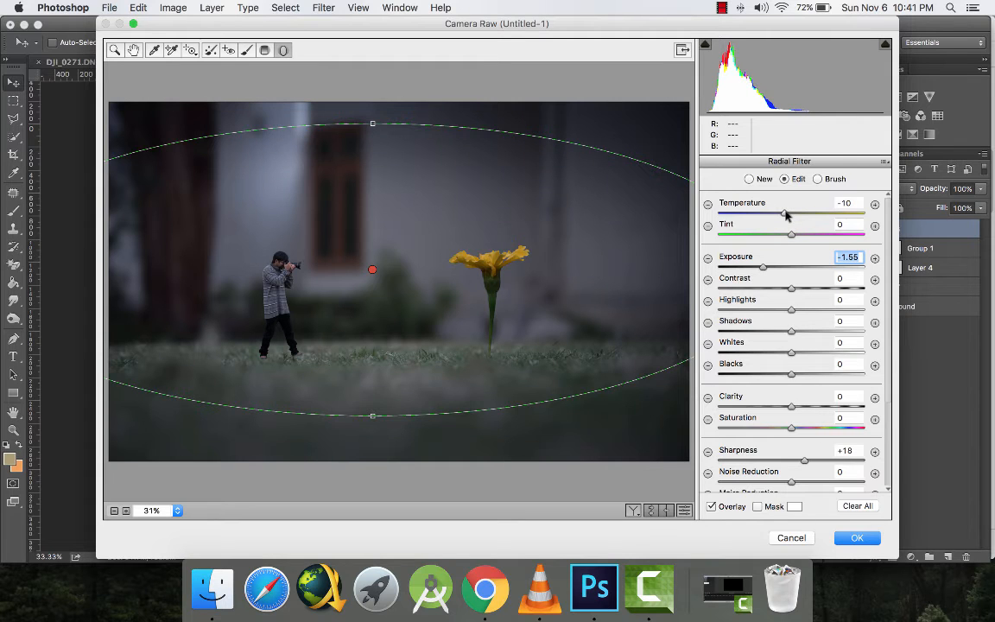
pyautogui.click(708, 163)
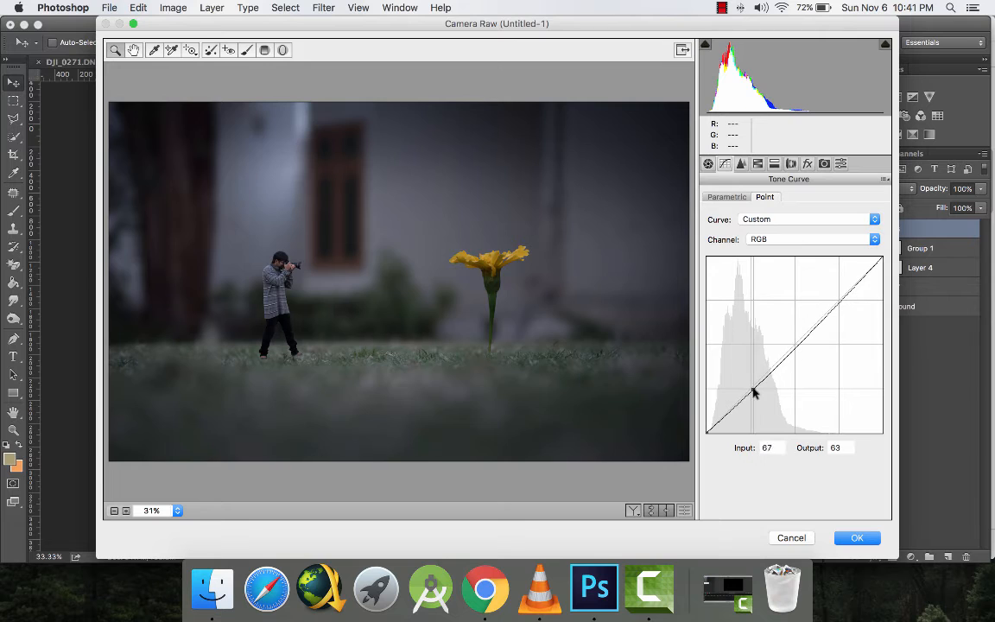
# Step: Shape a gentle midtone-lifting point tone curve and apply the Camera Raw edits
pyautogui.moveTo(751, 388); pyautogui.dragTo(836, 292)
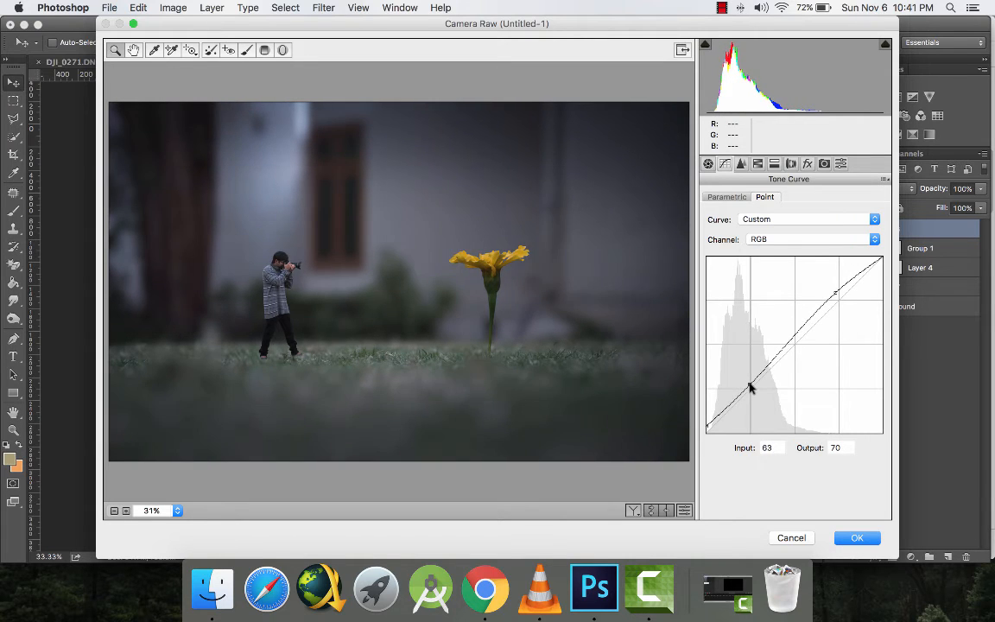
pyautogui.moveTo(750, 387); pyautogui.dragTo(750, 383)
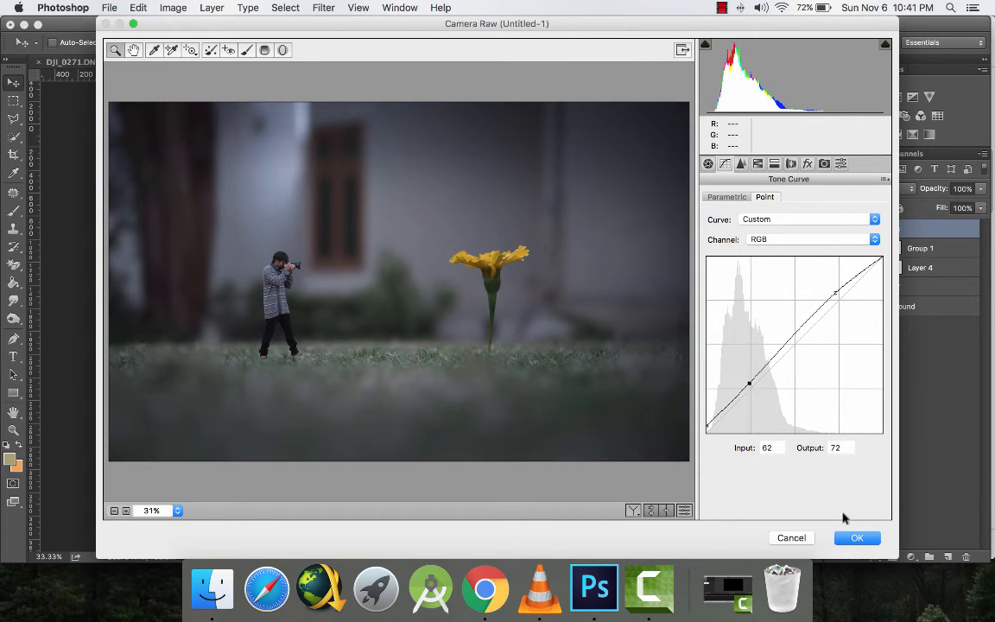
pyautogui.click(857, 537)
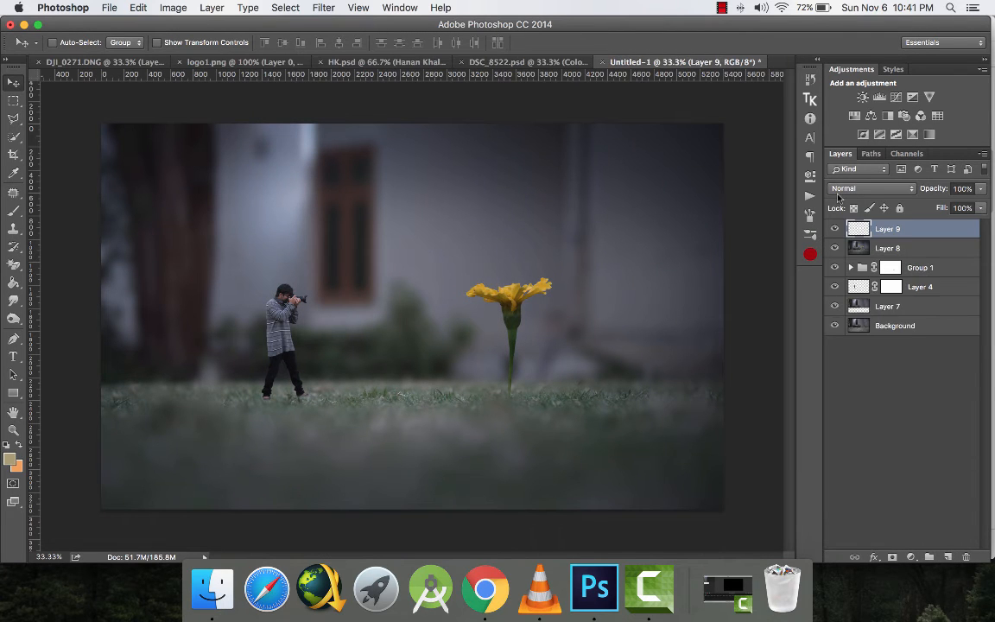
# Step: Set Layer 9 to Overlay blend mode and add a Curves adjustment above it
pyautogui.click(871, 189)
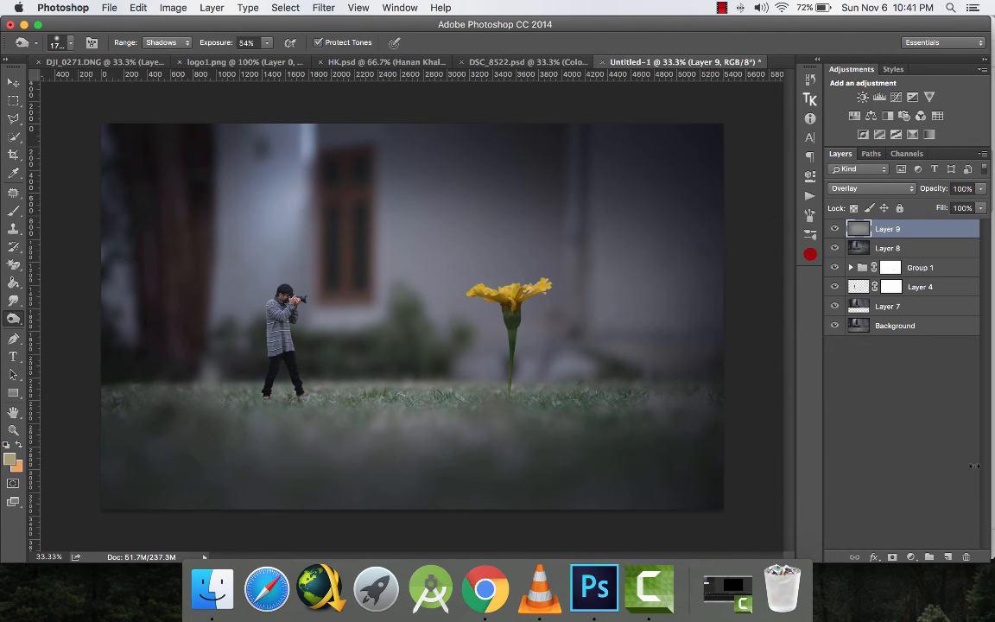
pyautogui.click(871, 97)
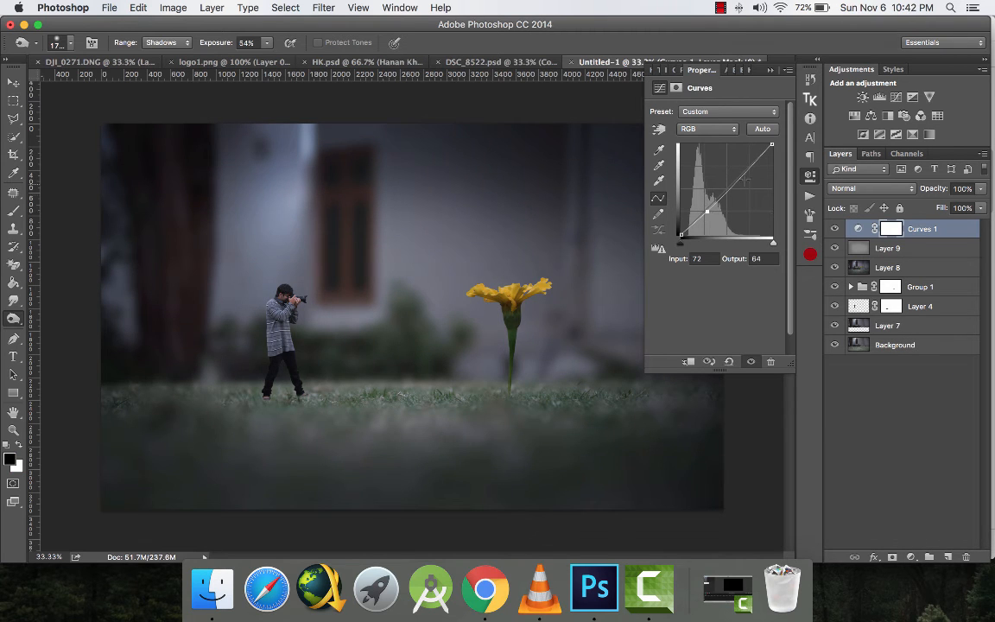
# Step: Pull the curve's shadows and black point down, then stamp visible layers into Layer 10
pyautogui.moveTo(707, 210); pyautogui.dragTo(745, 166)
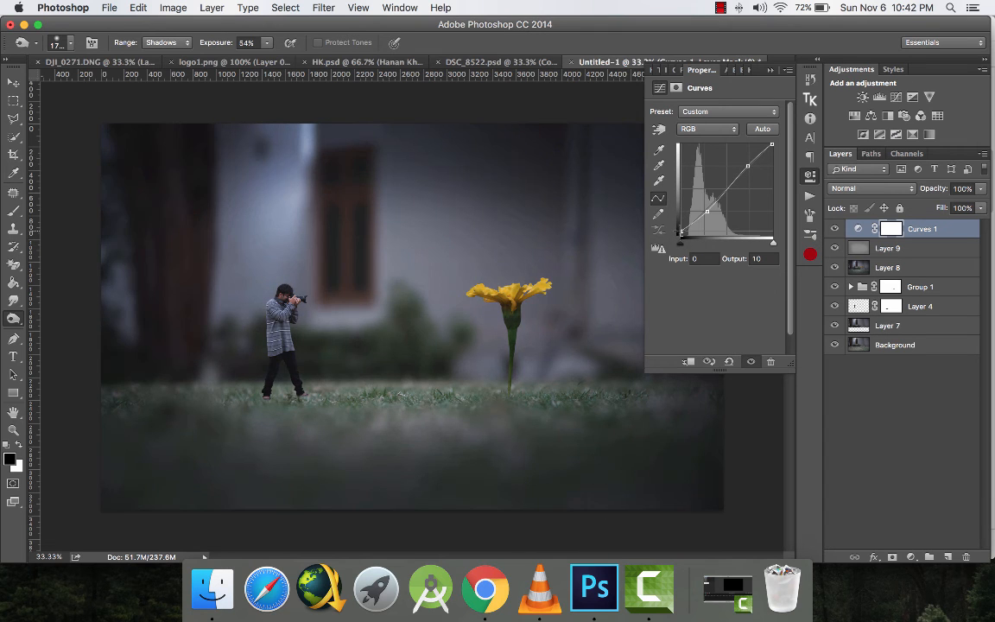
pyautogui.moveTo(681, 234); pyautogui.dragTo(681, 229)
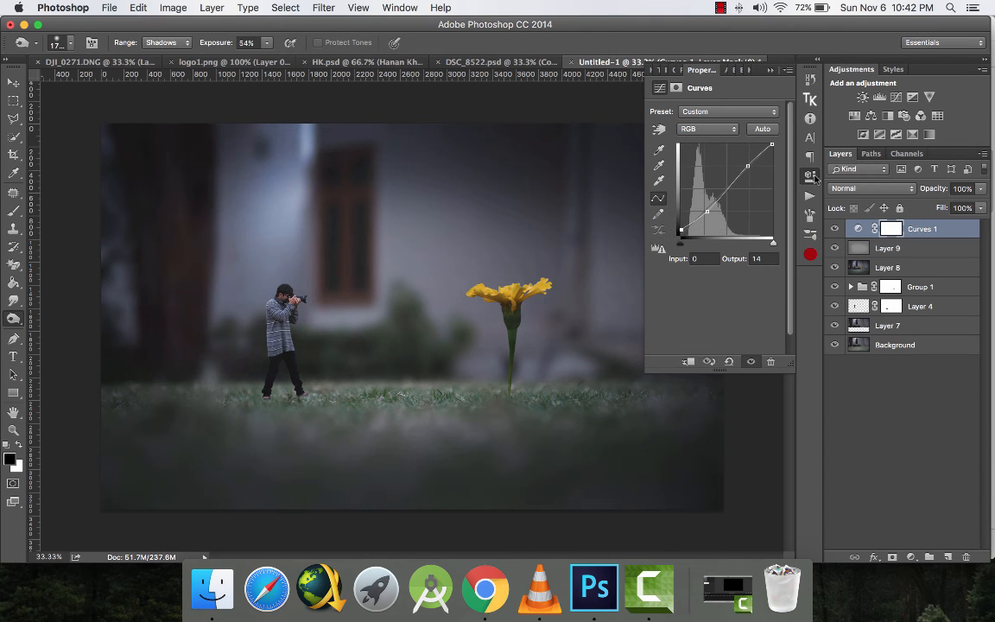
pyautogui.click(810, 176)
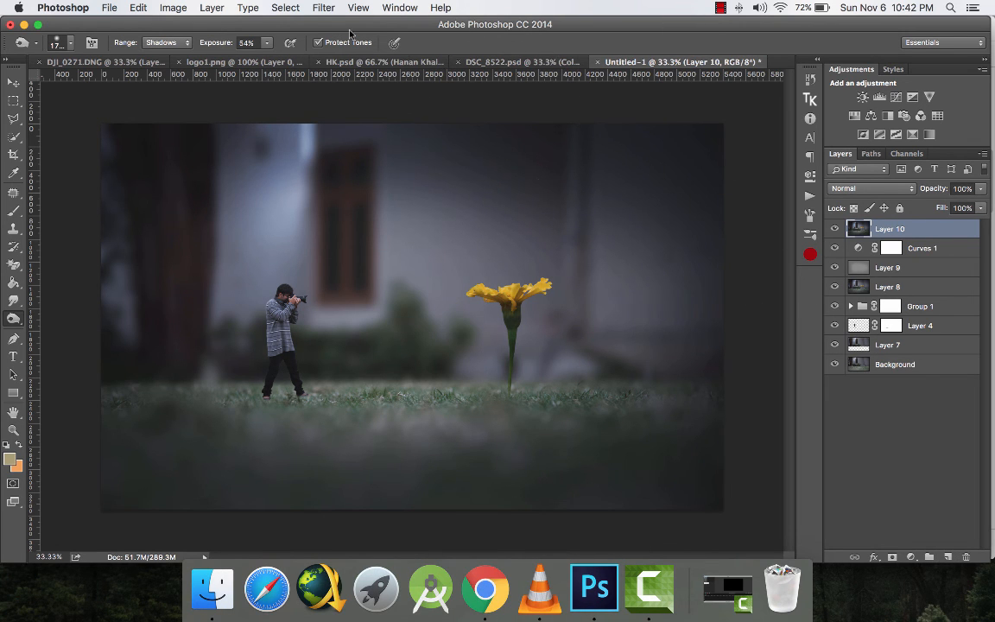
# Step: Sharpen Layer 10 with Unsharp Mask and fit the whole composite on screen
pyautogui.click(323, 7)
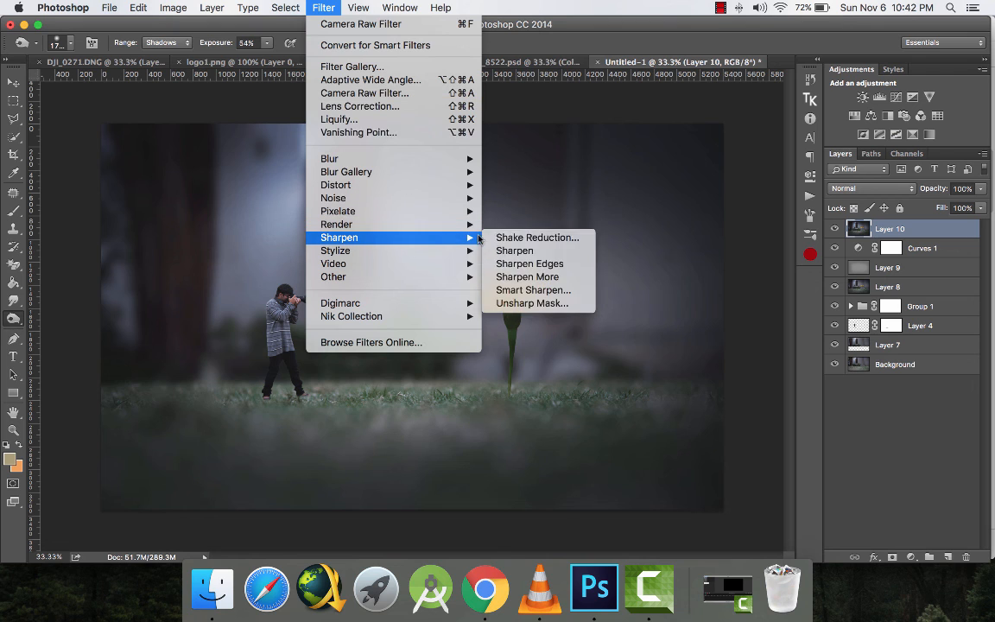
pyautogui.click(532, 304)
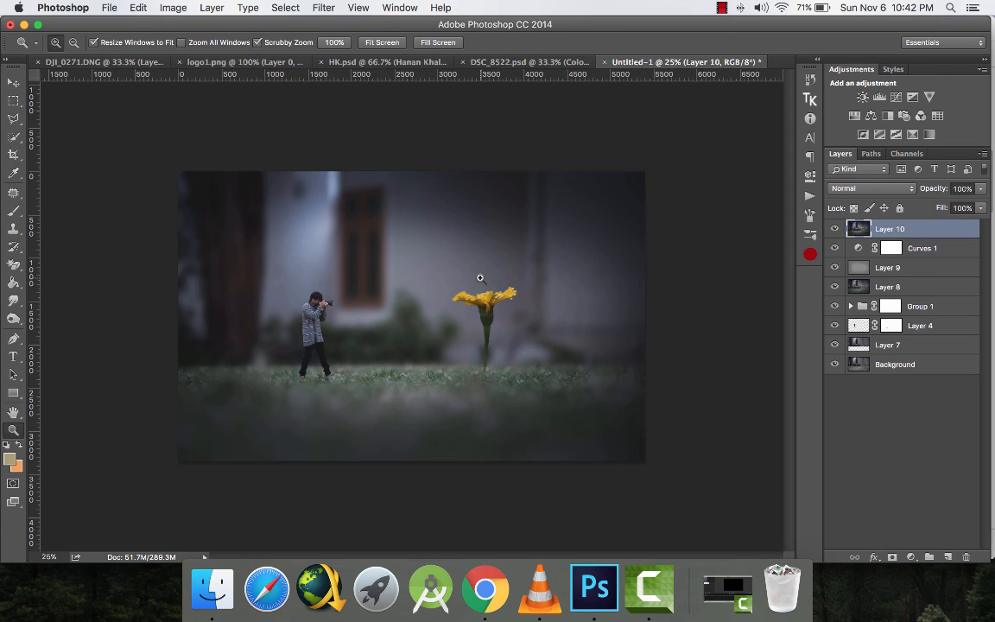
pyautogui.press('cmd+0')
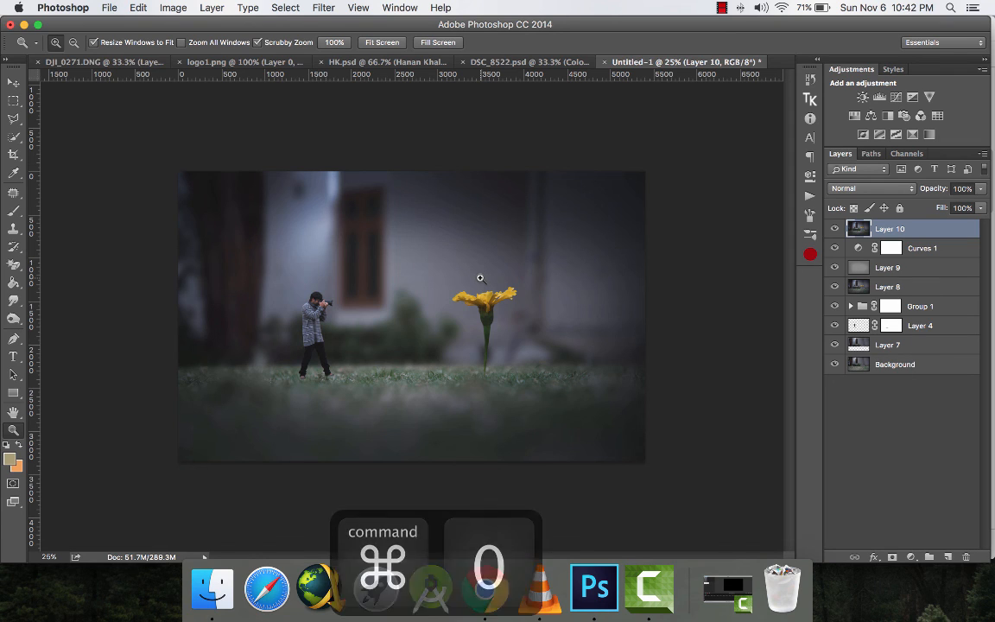